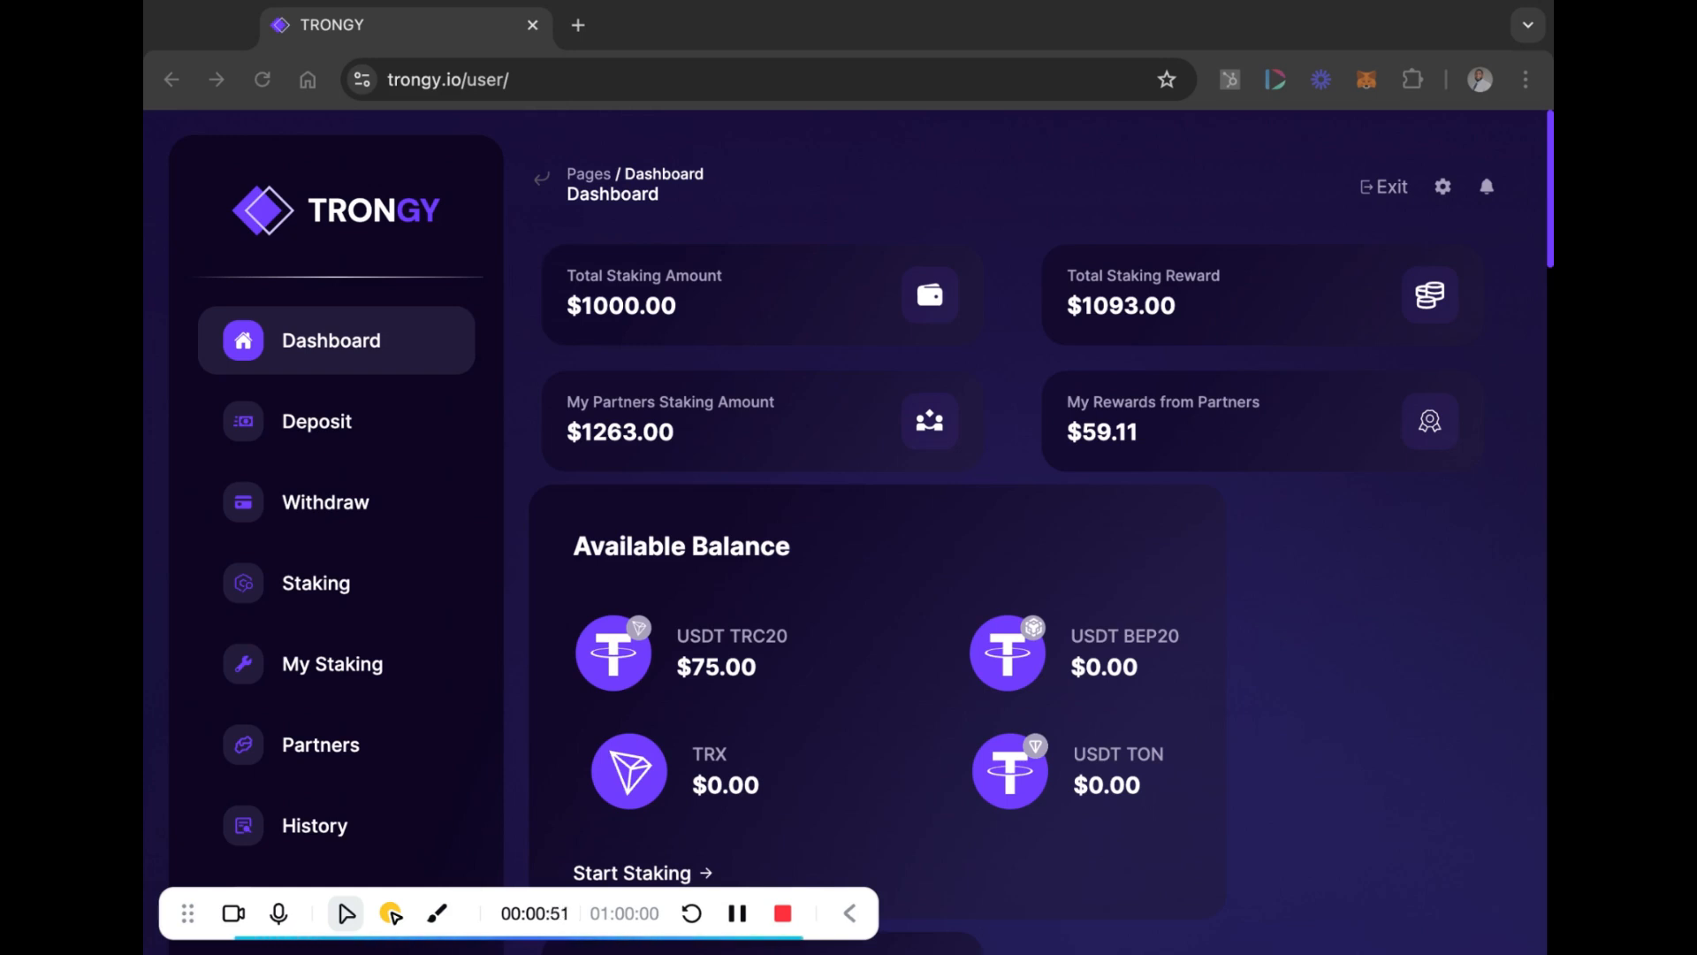
pyautogui.moveTo(934, 589)
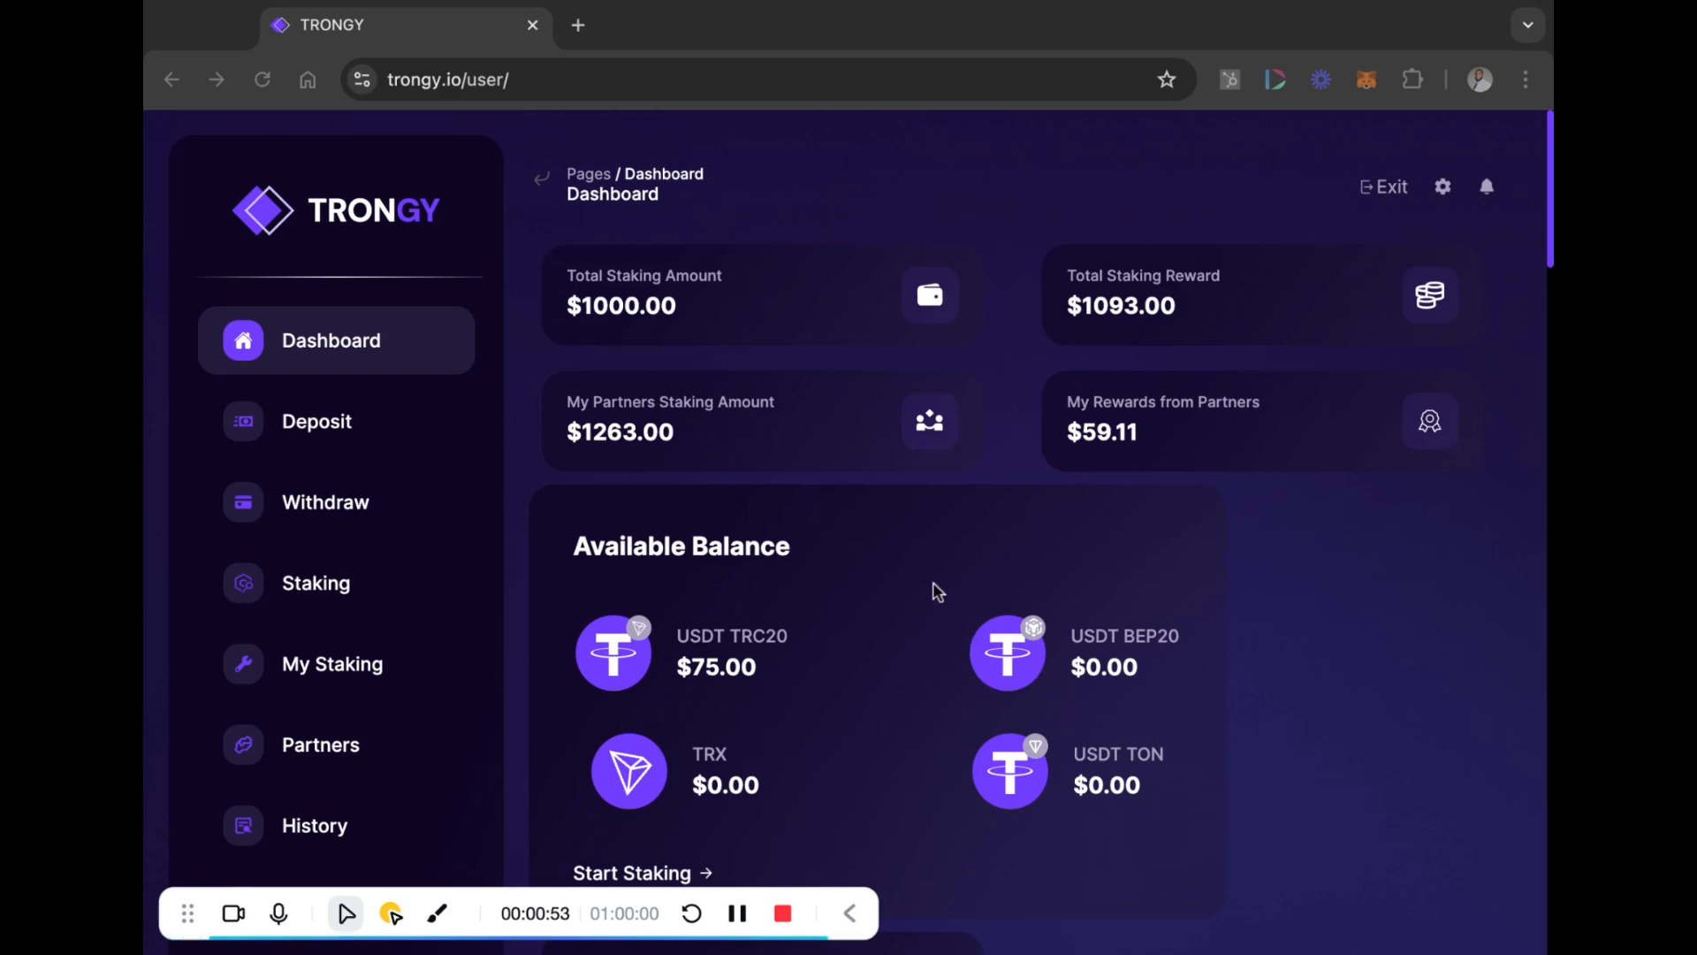